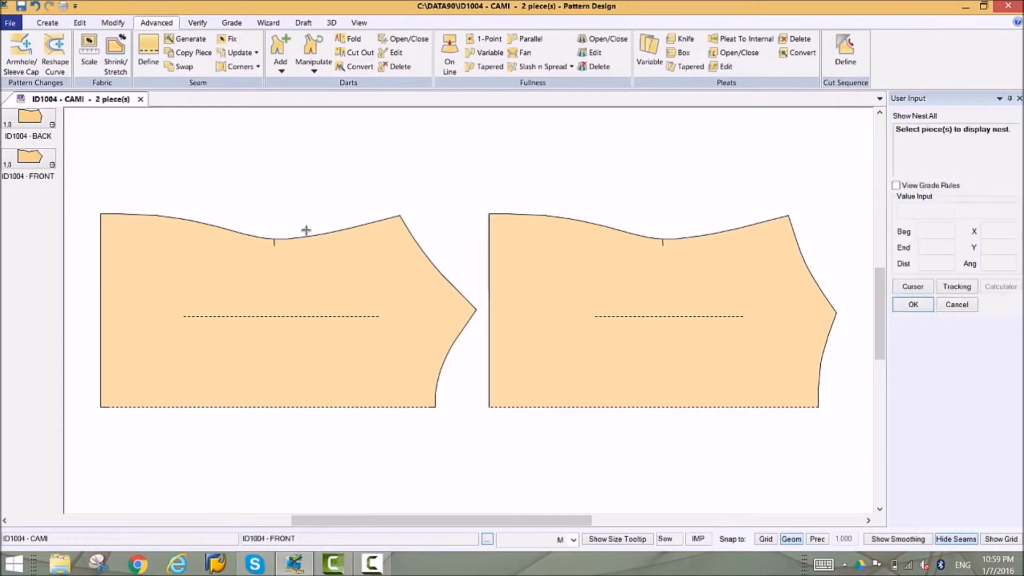
- Display a piece's nest, then start moving a point on the cami top curve
click(268, 311)
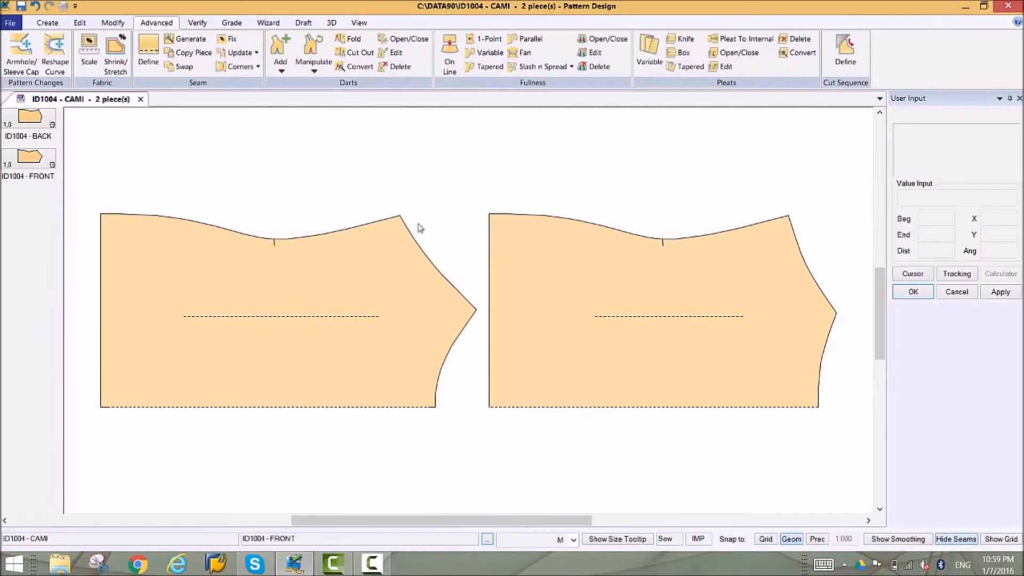
mouse_move(373, 193)
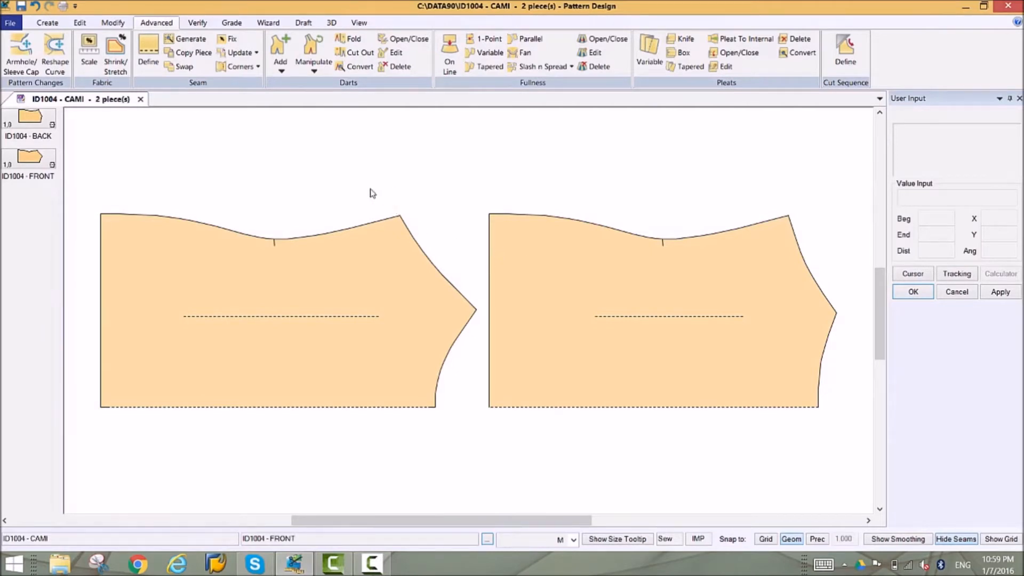
click(112, 23)
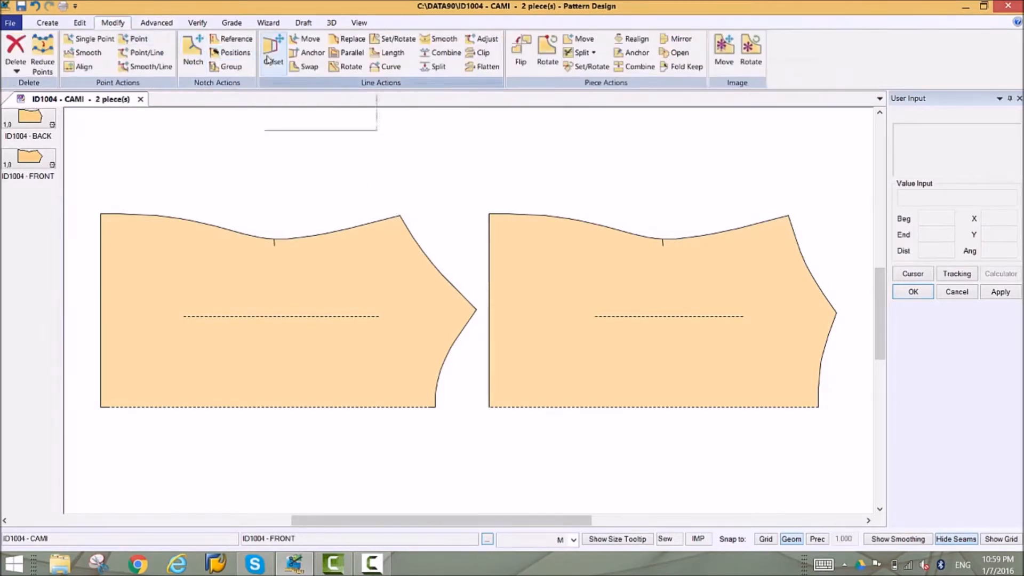
click(273, 51)
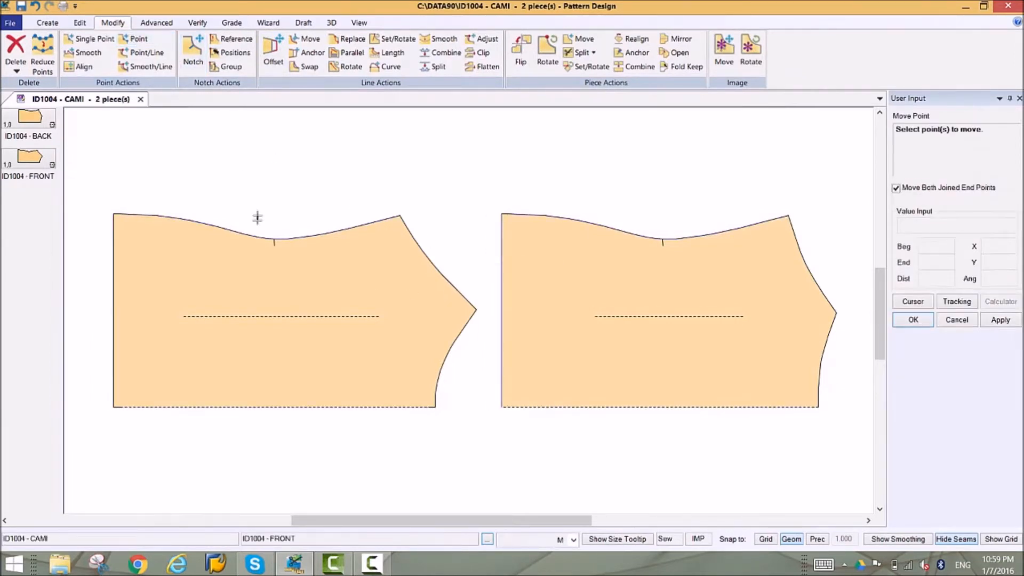
click(662, 242)
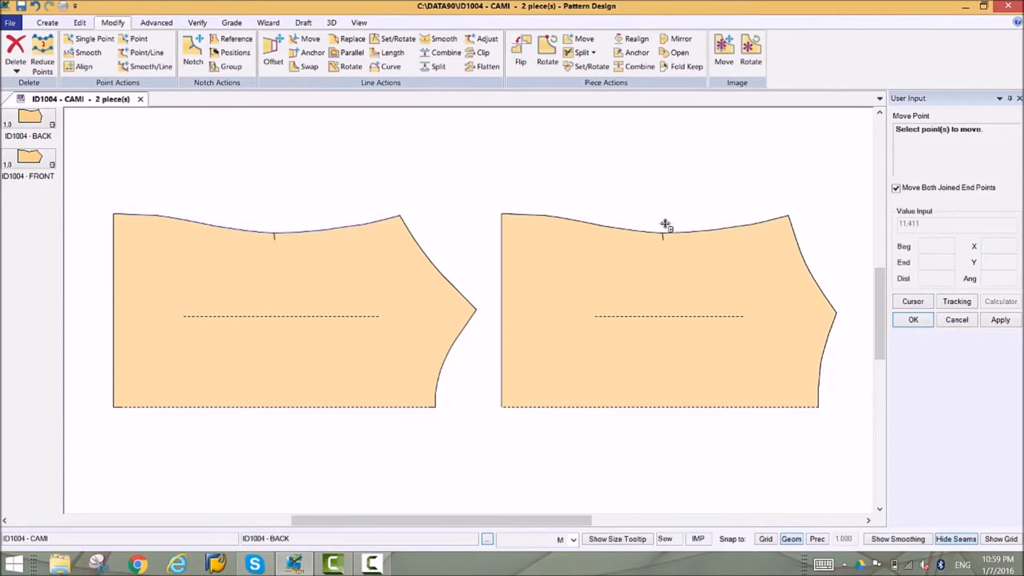
click(359, 22)
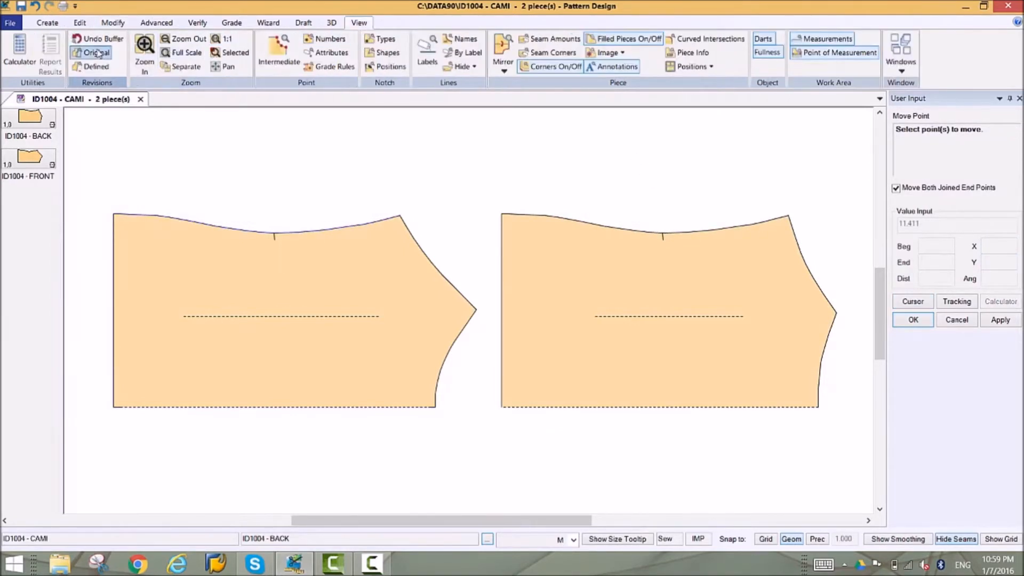
click(97, 52)
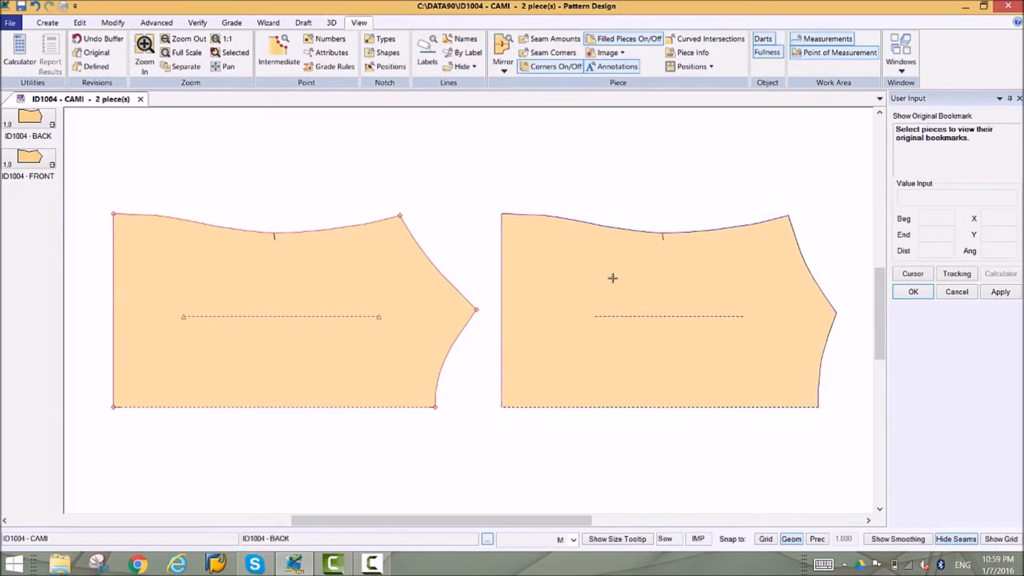
click(97, 52)
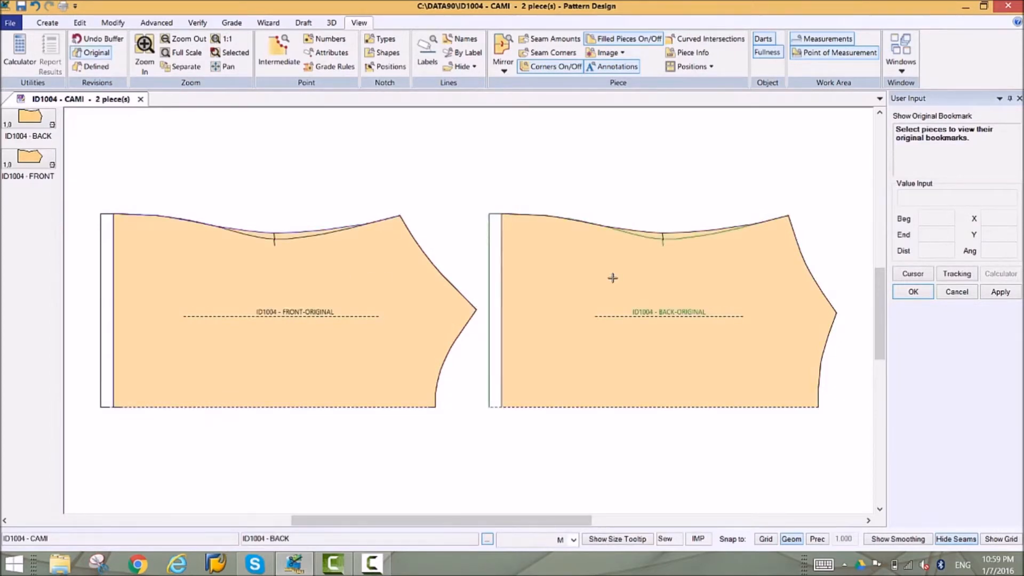
mouse_move(380, 298)
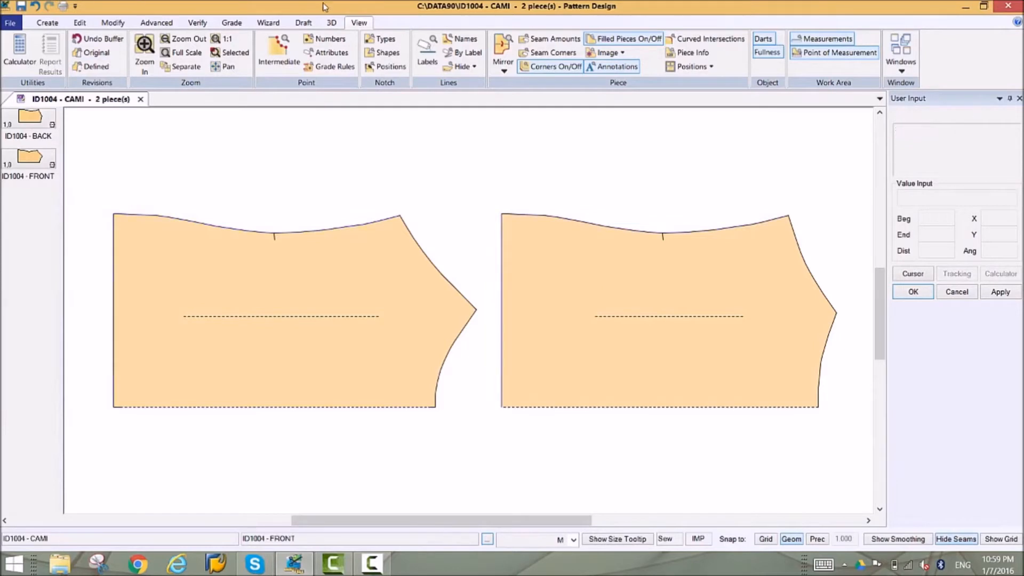
- Zoom on the front piece and split it vertically in its right third, accepting the new piece name
click(235, 52)
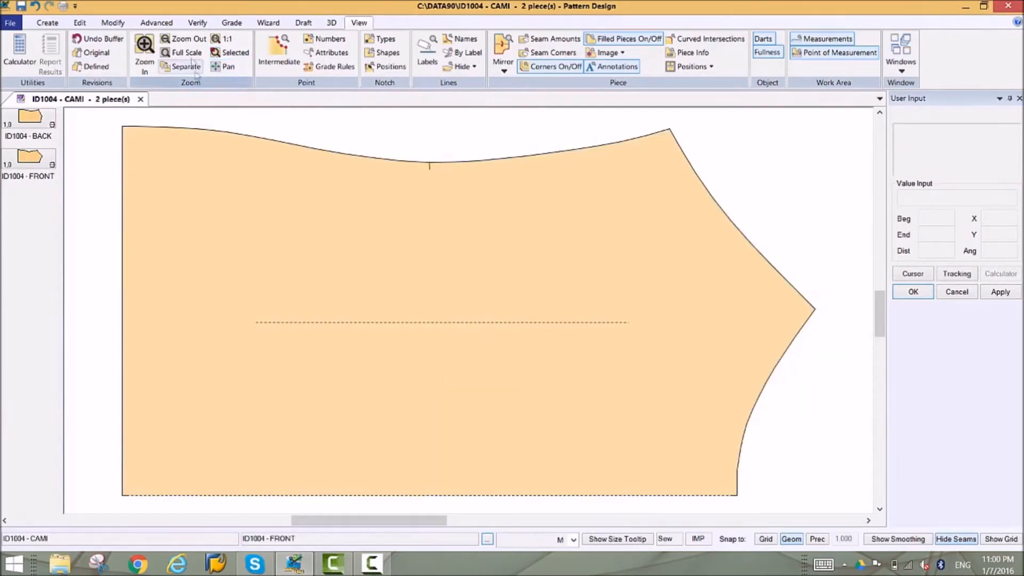
click(580, 53)
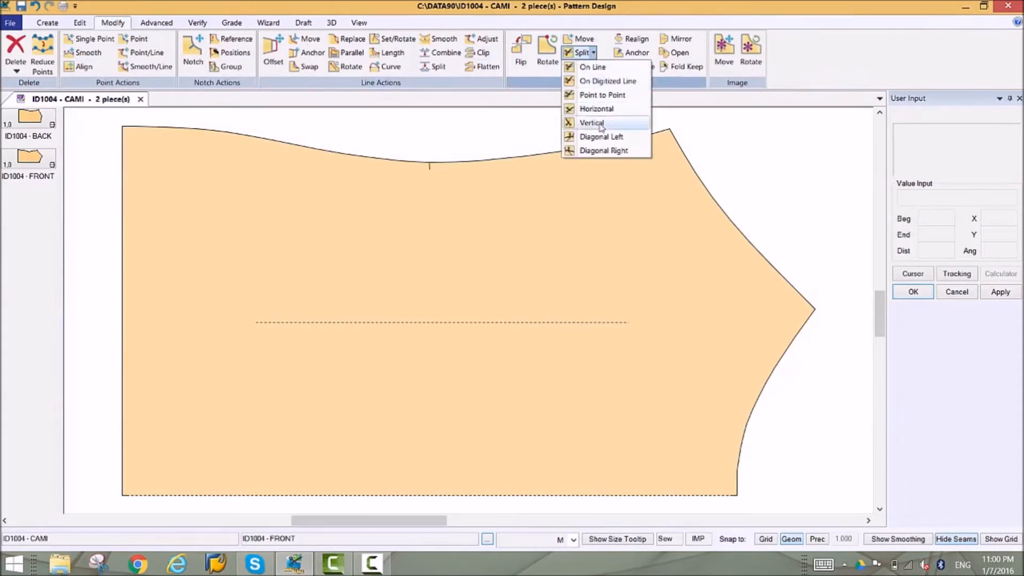
click(591, 123)
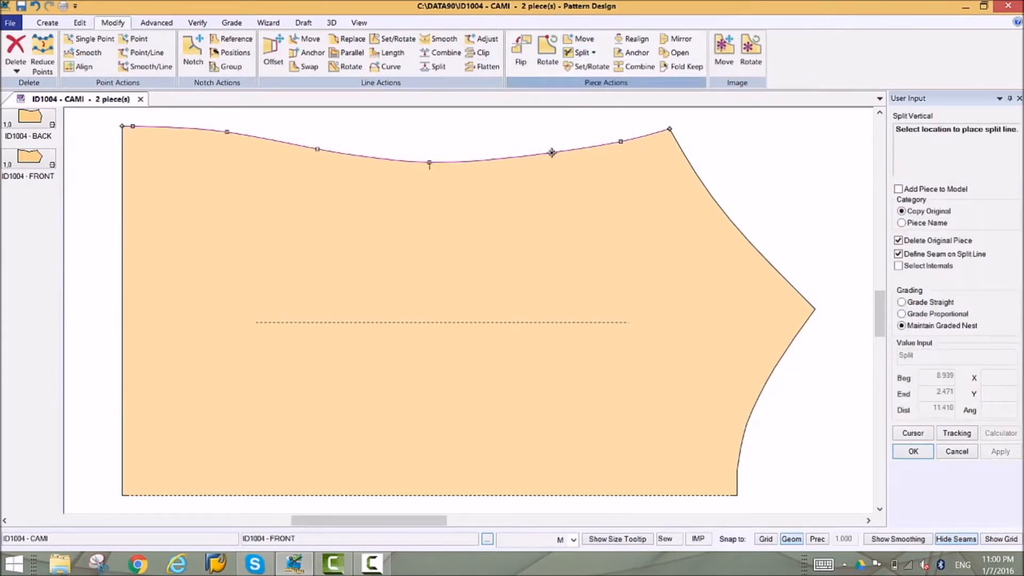
click(553, 152)
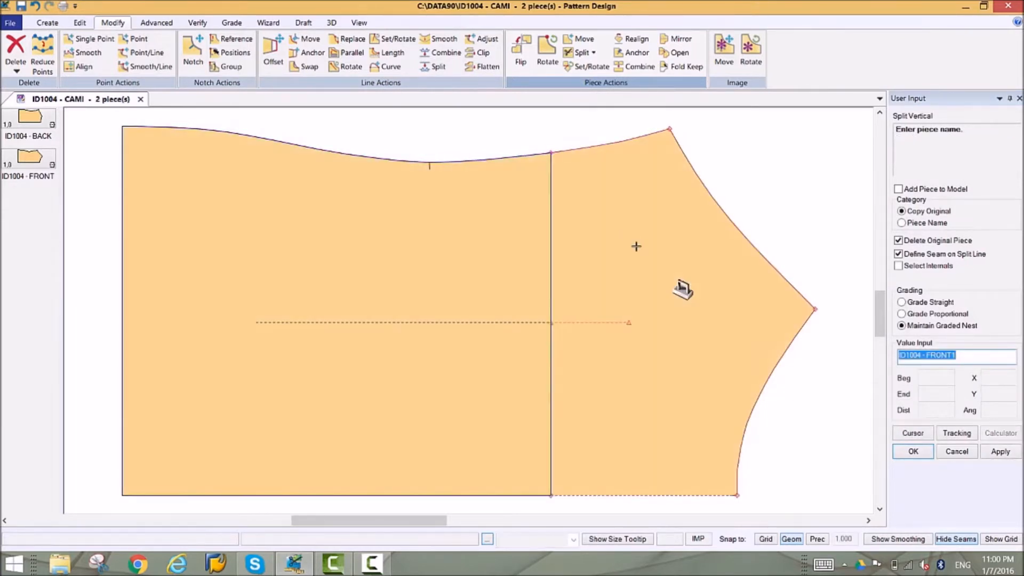
click(912, 452)
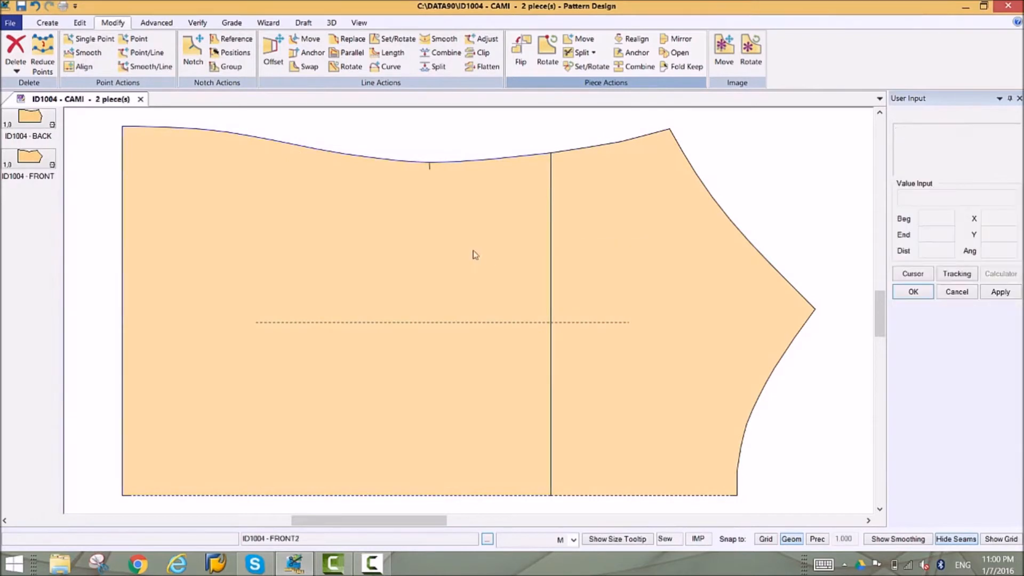
- Add three tapered fullness slash lines to the split-off right section and finish them
click(156, 22)
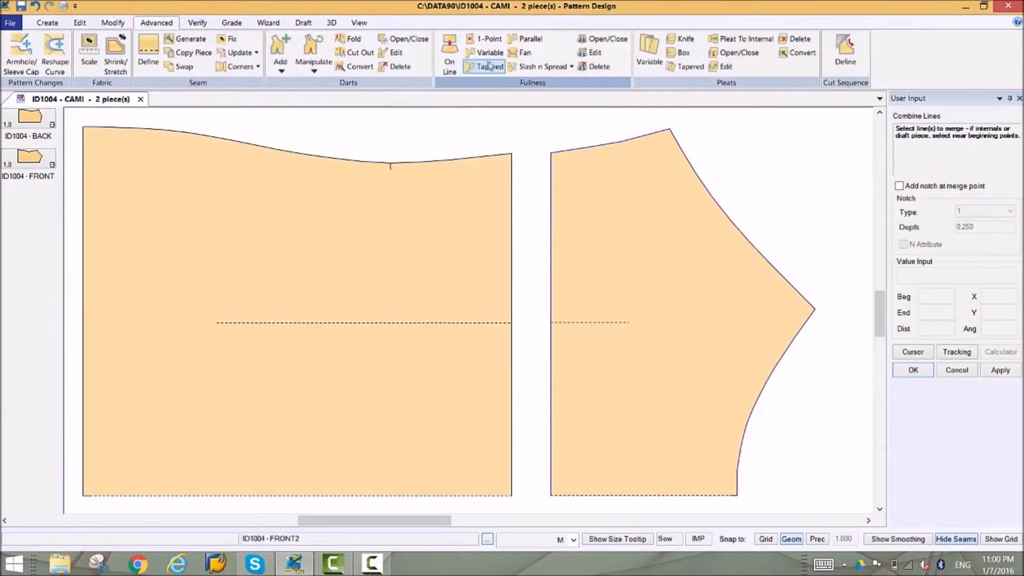
click(491, 66)
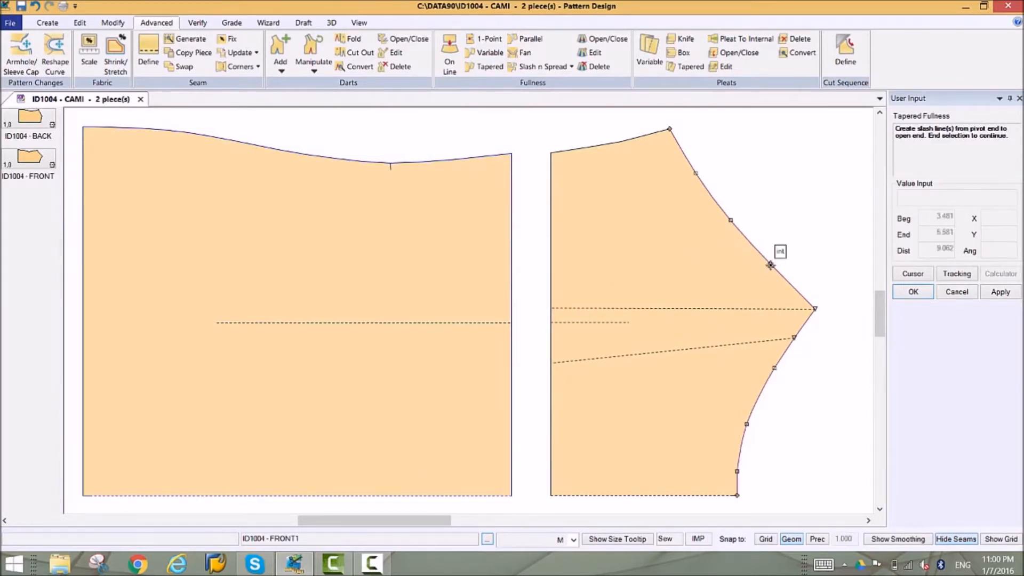
right_click(603, 234)
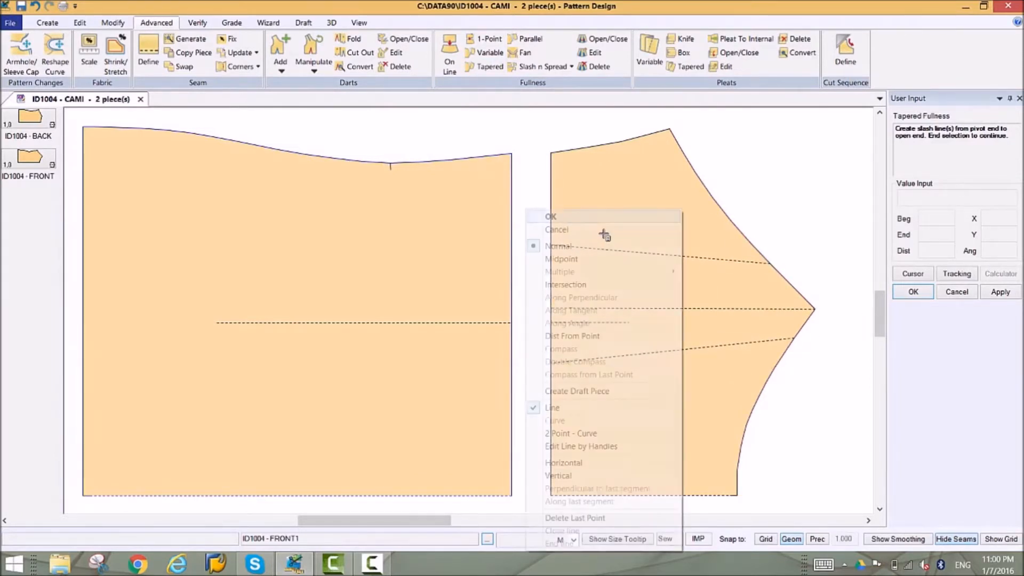
click(551, 217)
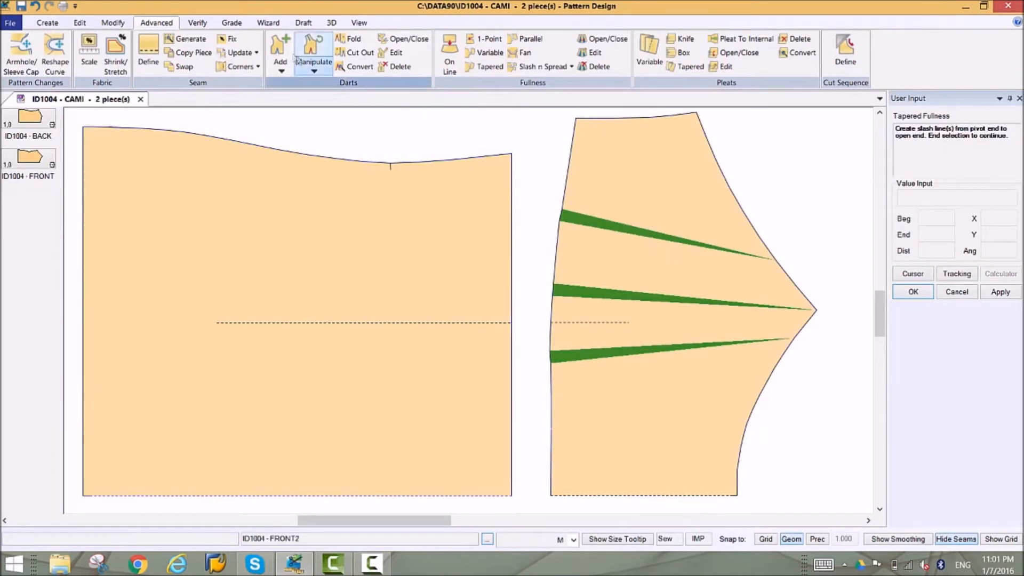
- Open the existing fullness and select the top wedge to change its amount
click(604, 38)
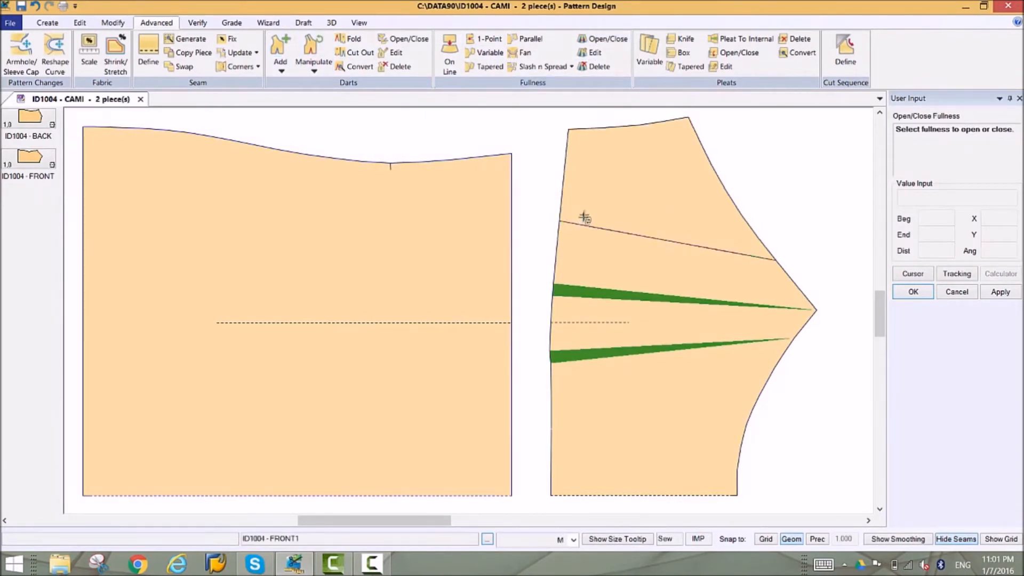
mouse_move(599, 66)
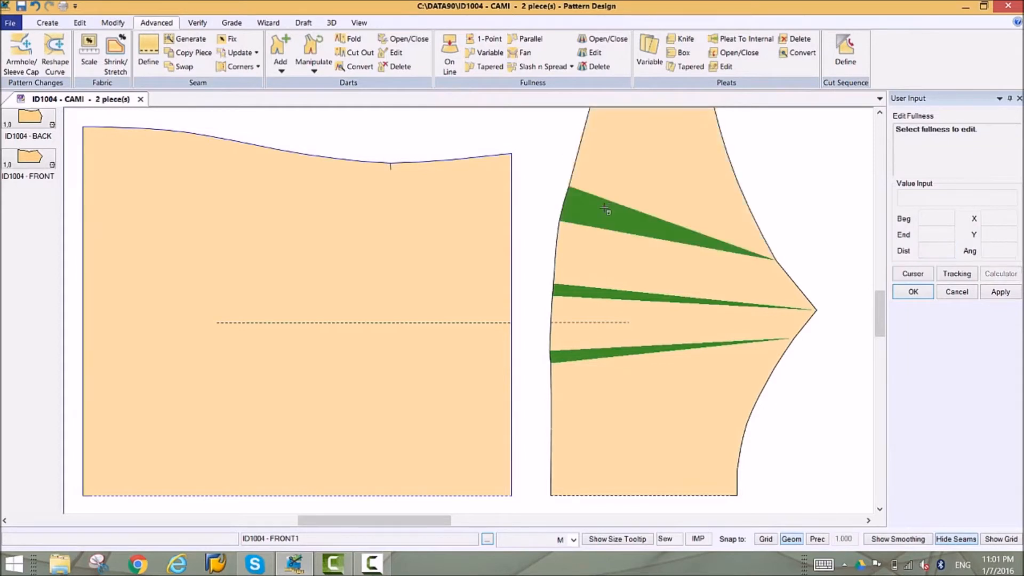
click(599, 66)
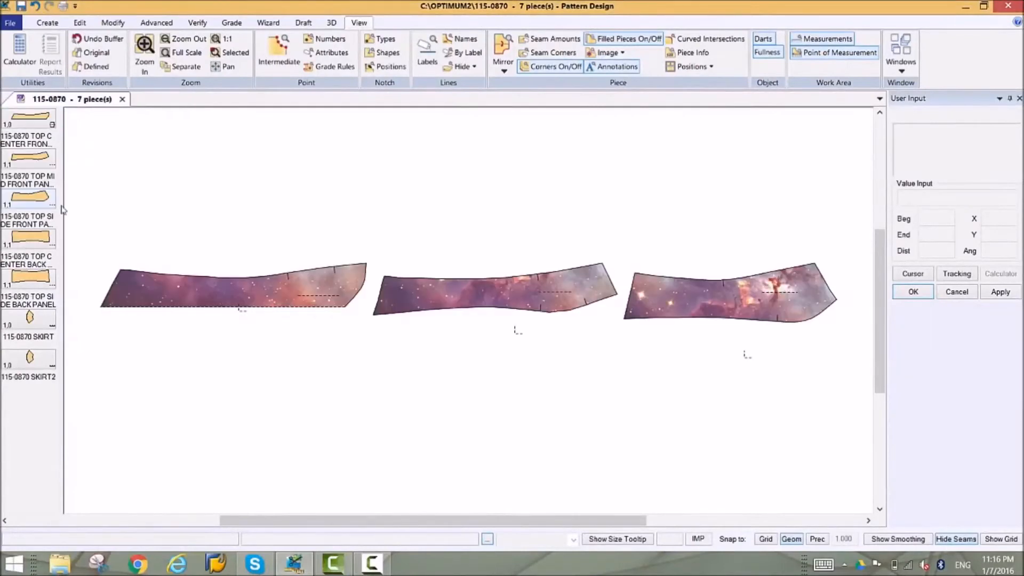
- Apply a saved piece position to the three galaxy panels so their seams meet
click(711, 66)
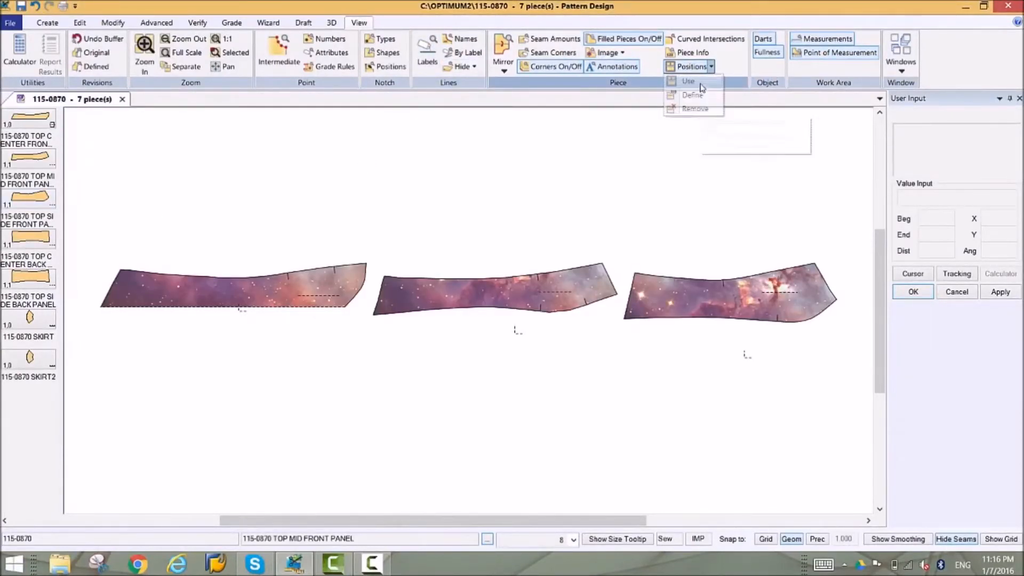
click(687, 80)
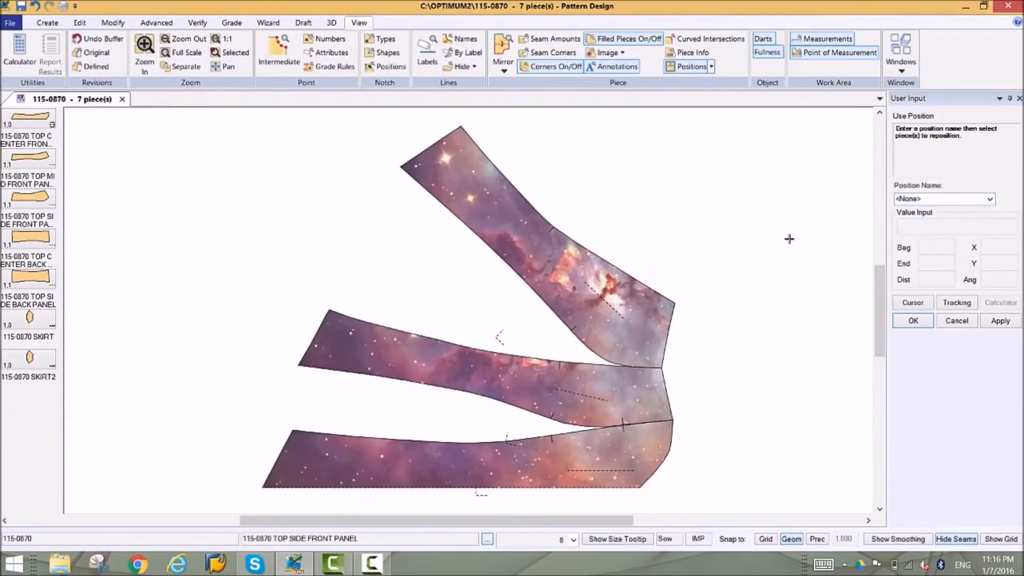
click(144, 49)
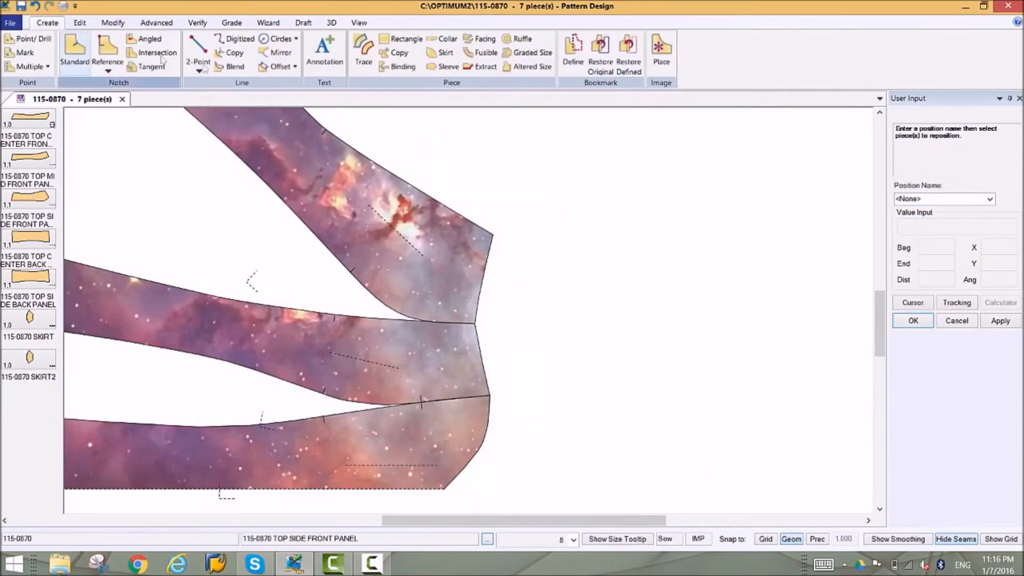
- Add an evenly offset line parallel to the selected seam line of the galaxy panels
click(277, 66)
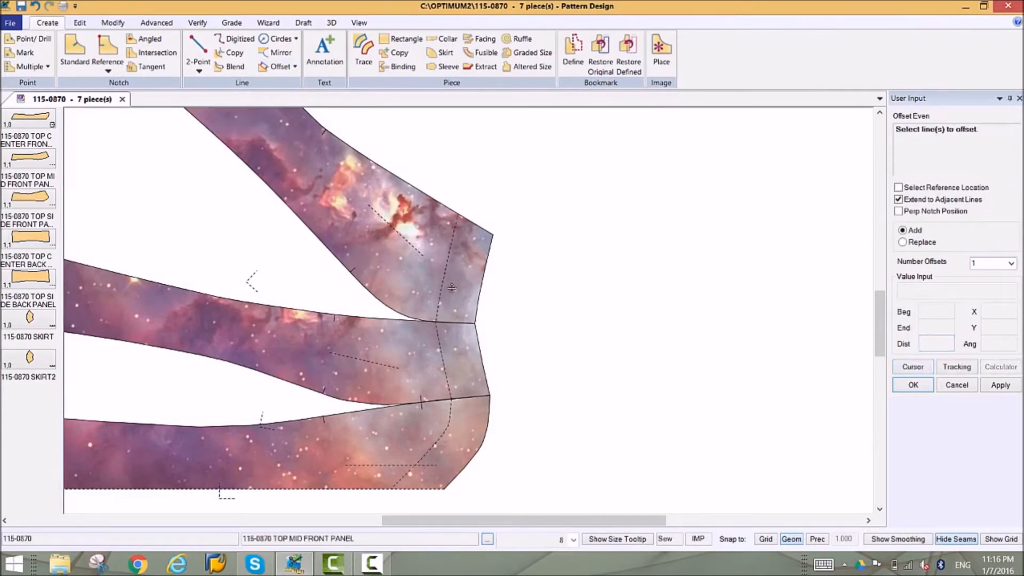
click(363, 53)
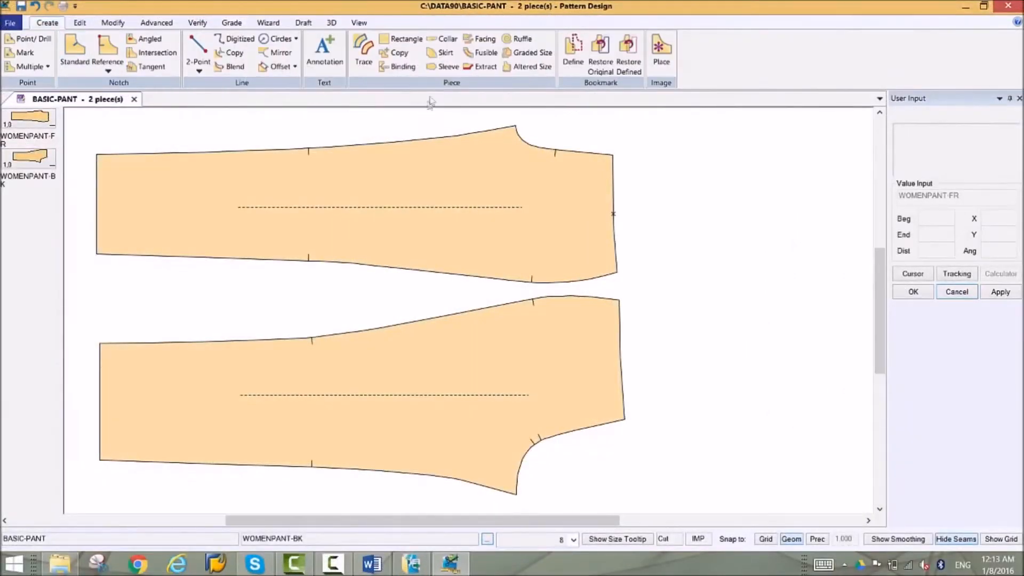
- Create a binding piece from the waist lines named WAISTBAND beside the pant pieces
click(403, 66)
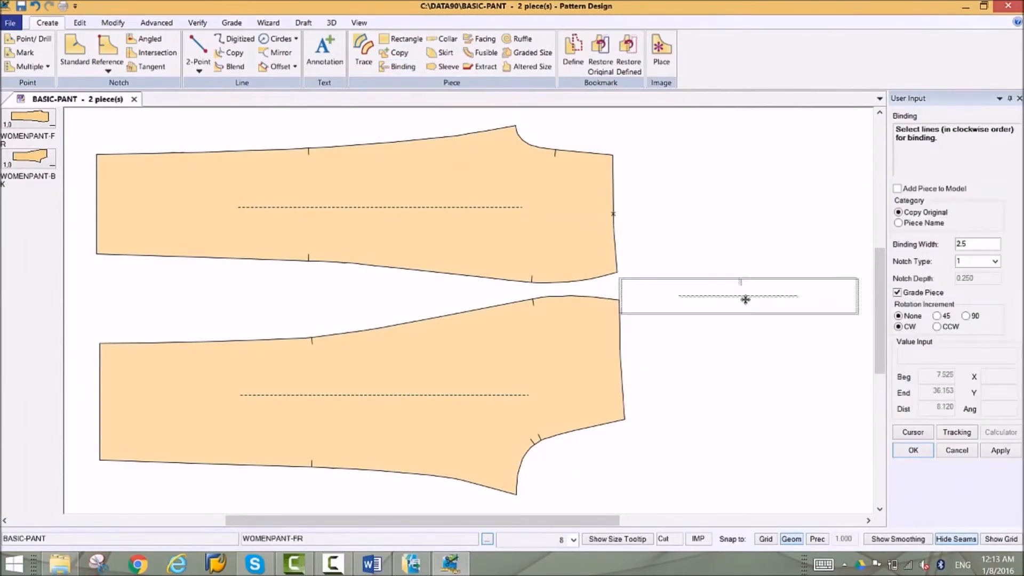
text(Wai)
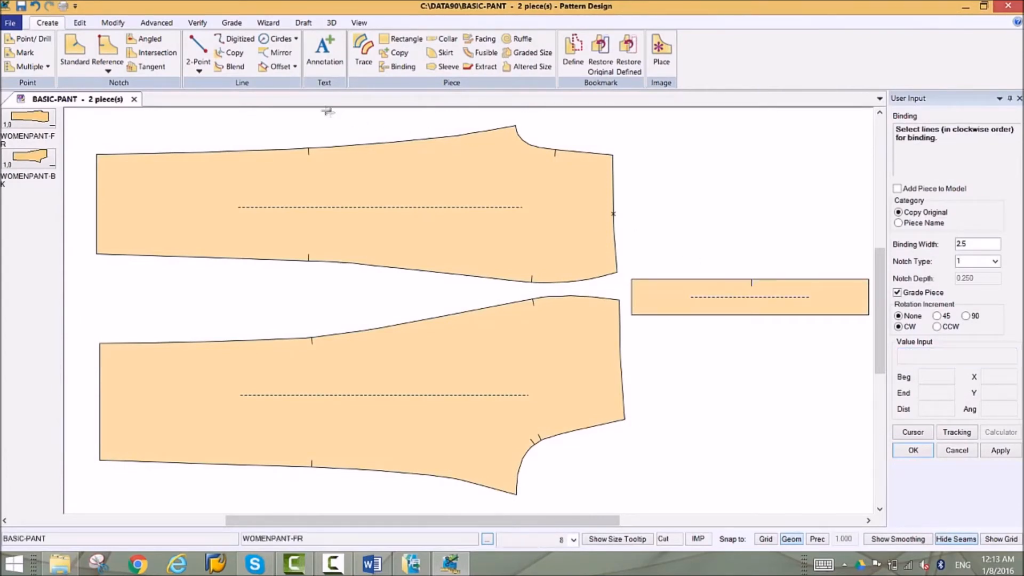
click(155, 22)
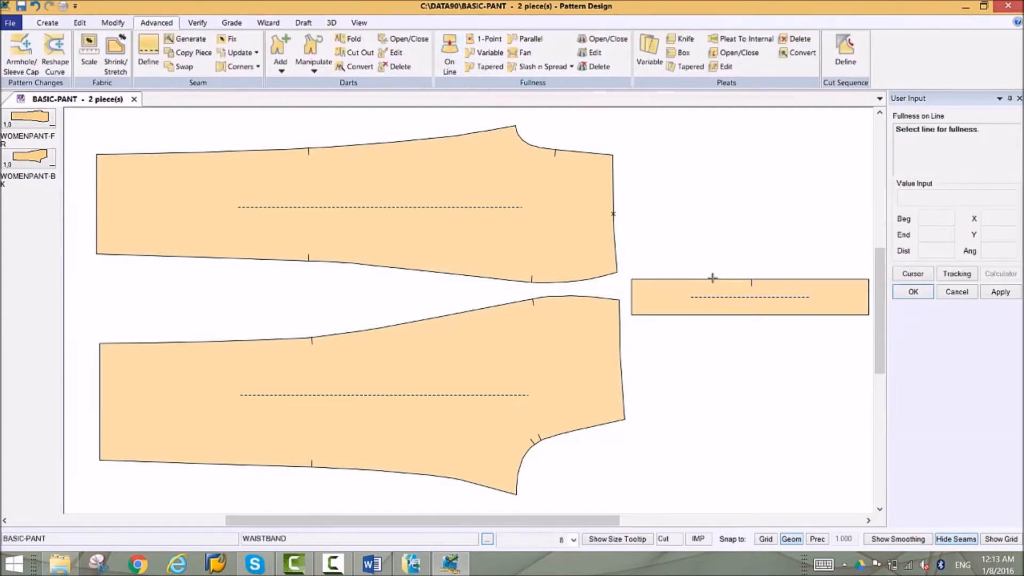
- Add .75 fullness on the waistband's end line to curve it
click(711, 281)
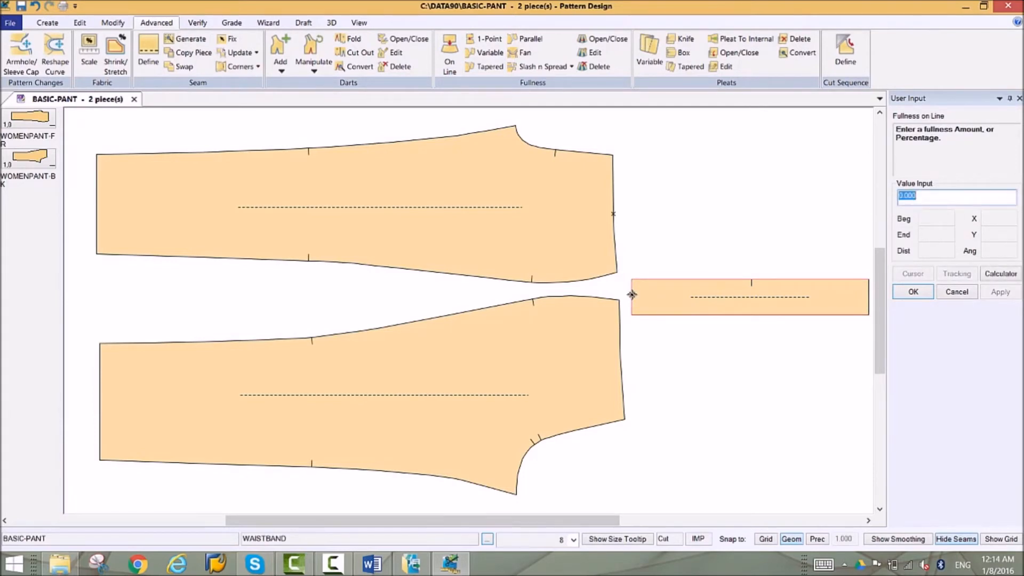
text(.75)
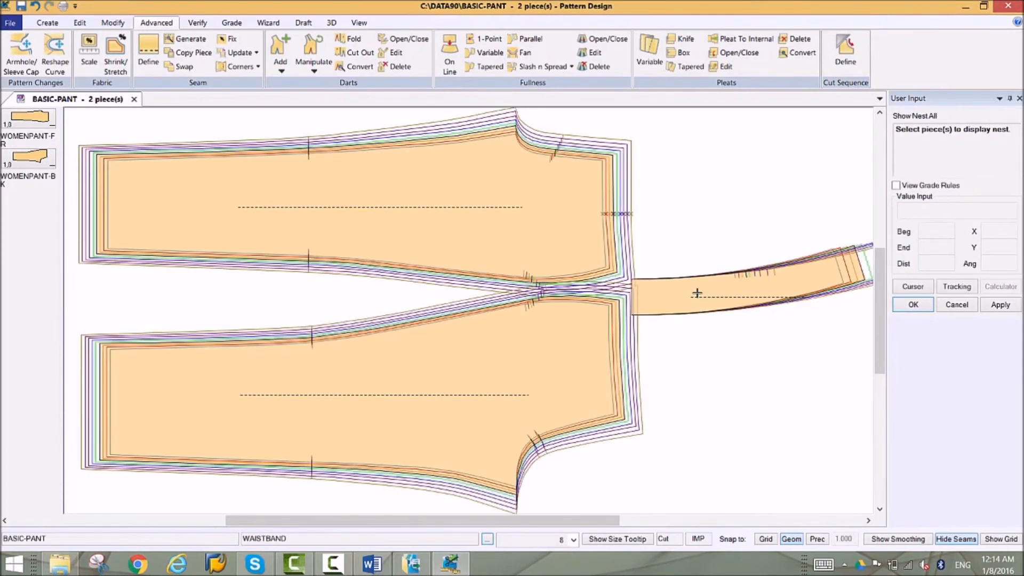
mouse_move(715, 310)
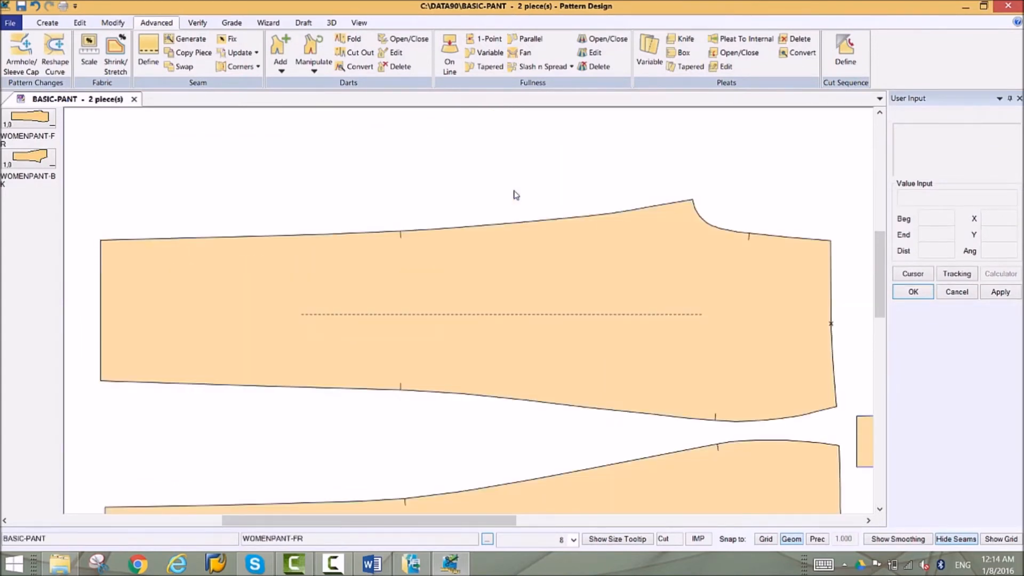
mouse_move(196, 23)
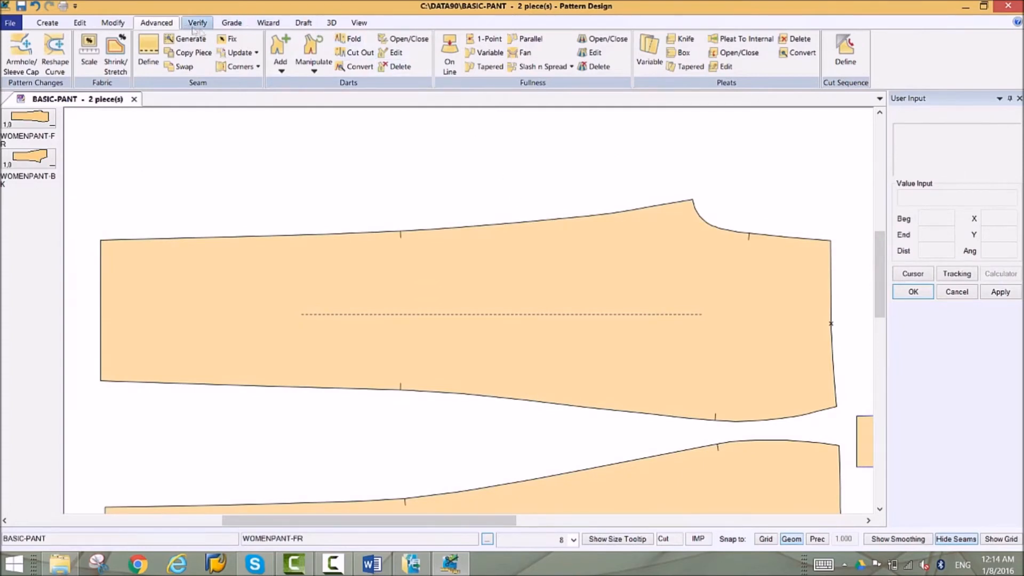
mouse_move(744, 40)
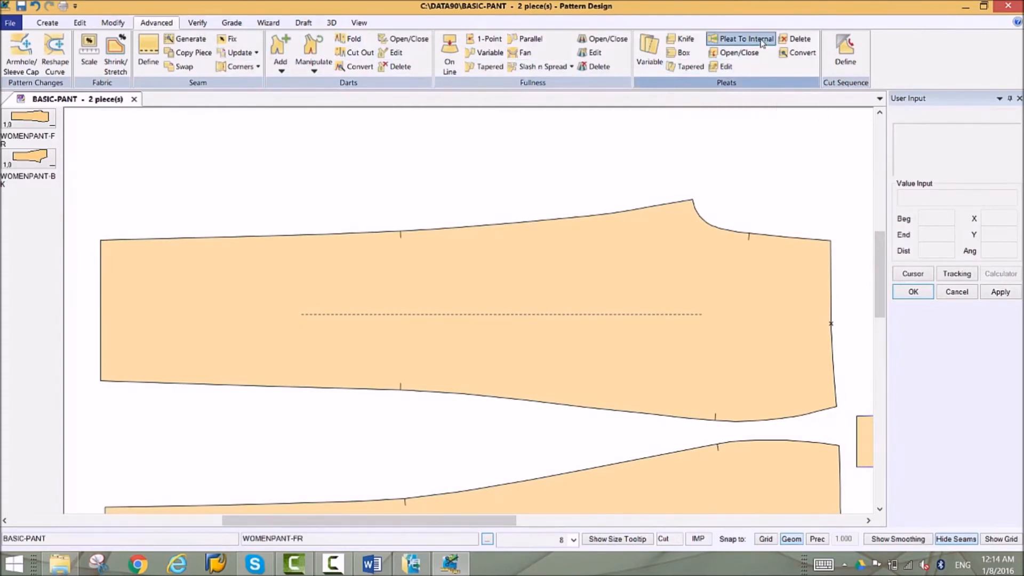
- Turn a line on the pant front into an internal knife pleat toward the waist edge
click(745, 39)
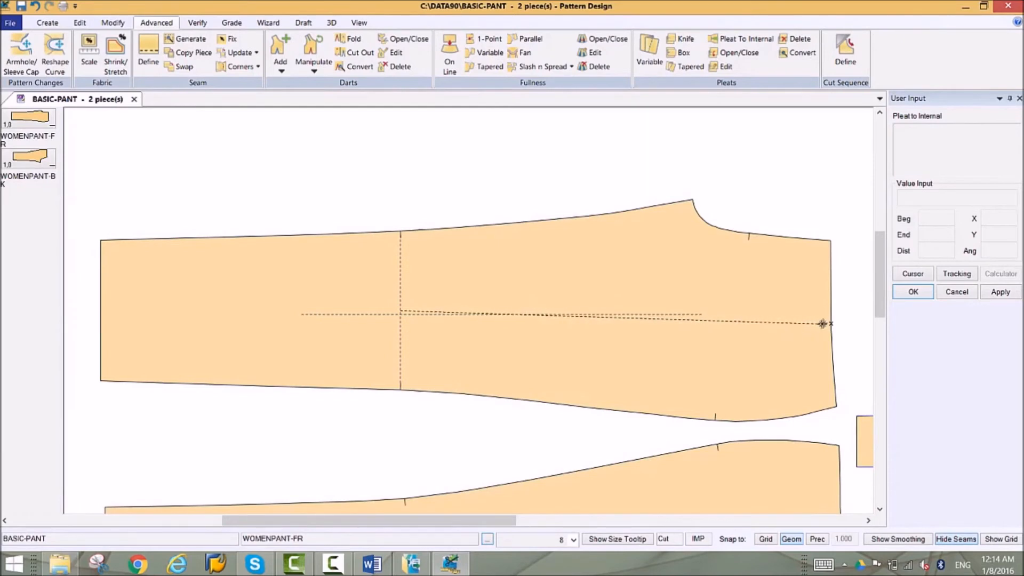
click(822, 323)
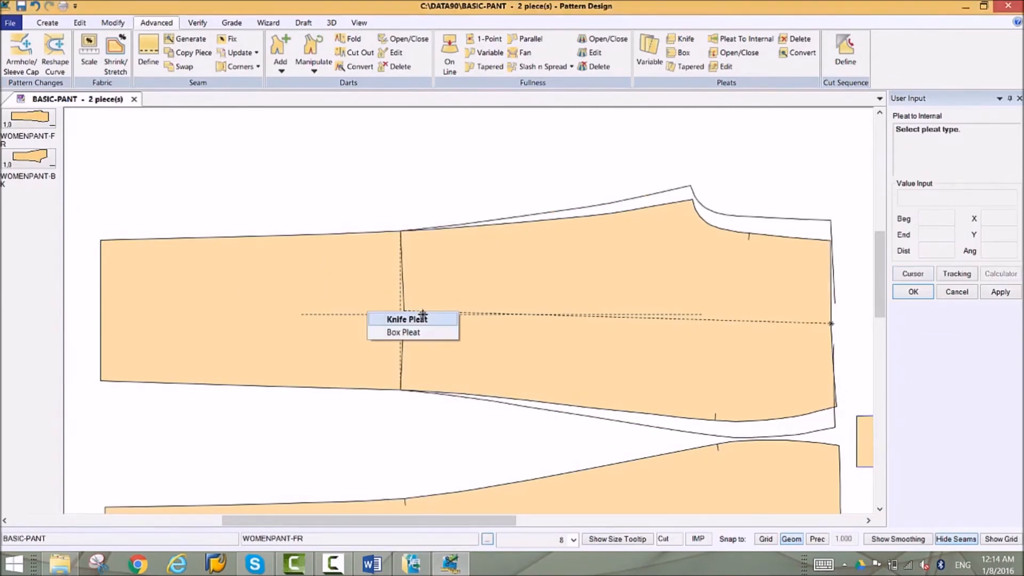
click(406, 319)
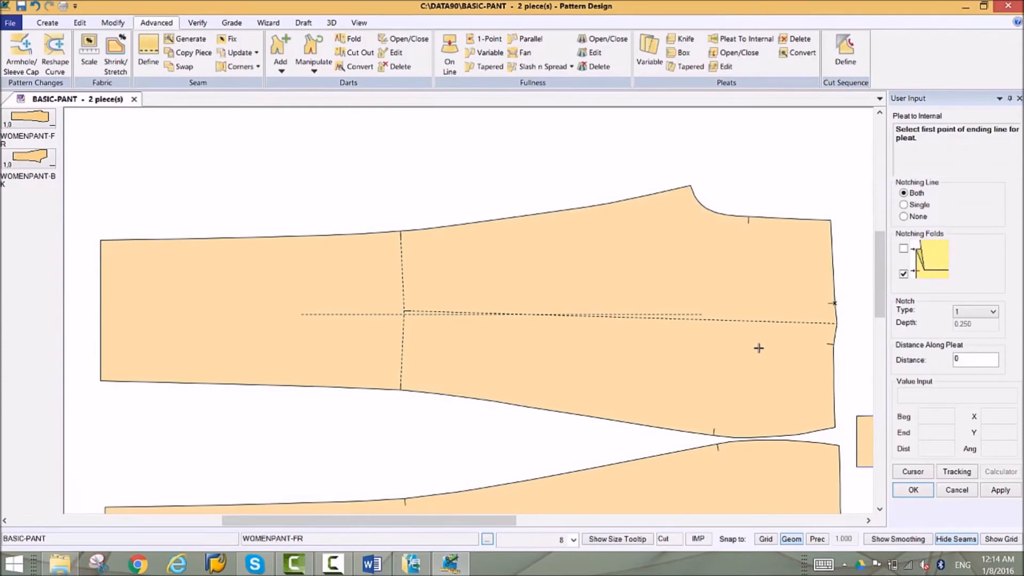
click(10, 22)
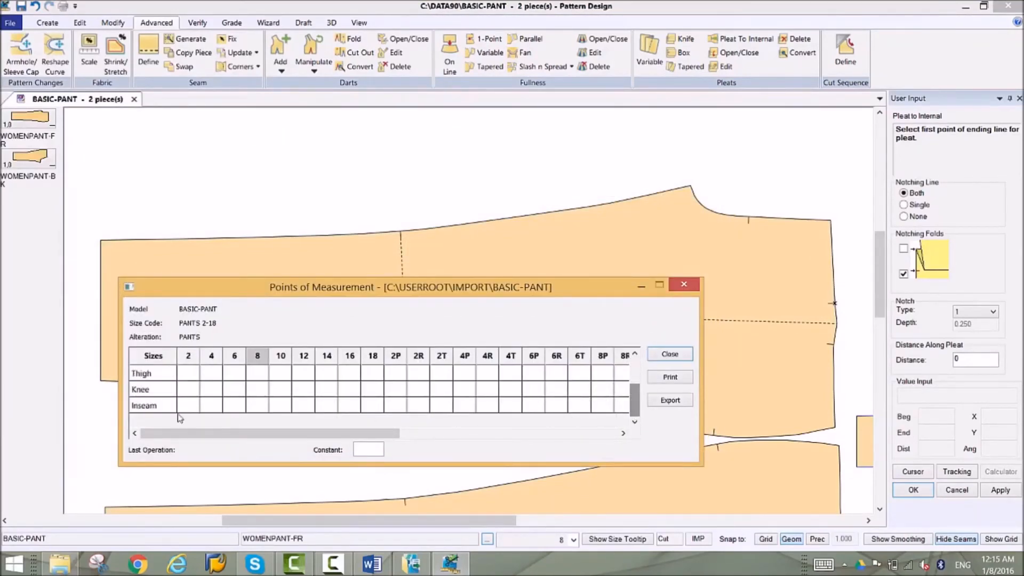
- Measure the front inseam into the Inseam row, offset the hem so size 8 reads 30.062, and close the chart
click(144, 406)
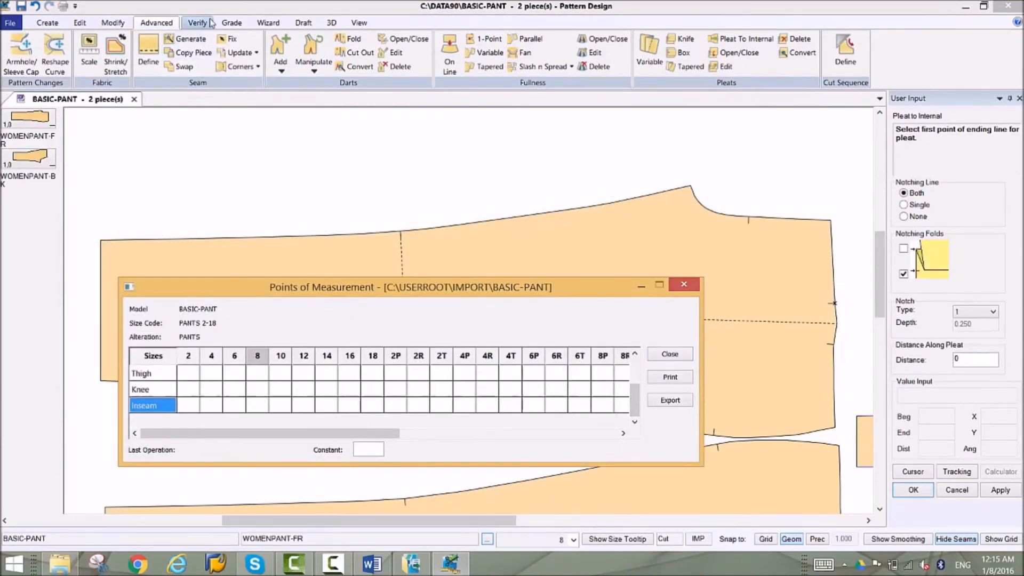
click(196, 23)
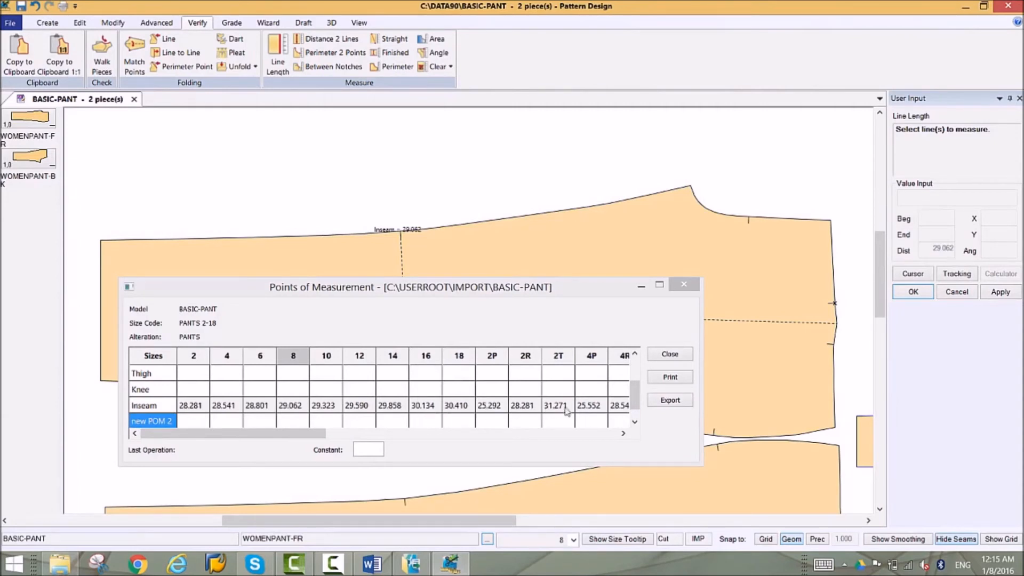
mouse_move(625, 412)
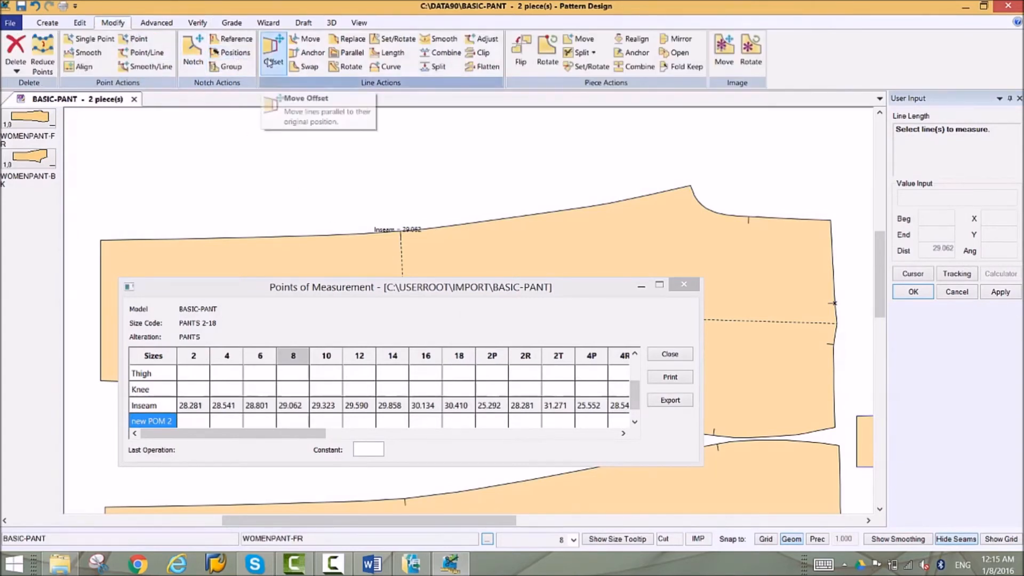
click(274, 52)
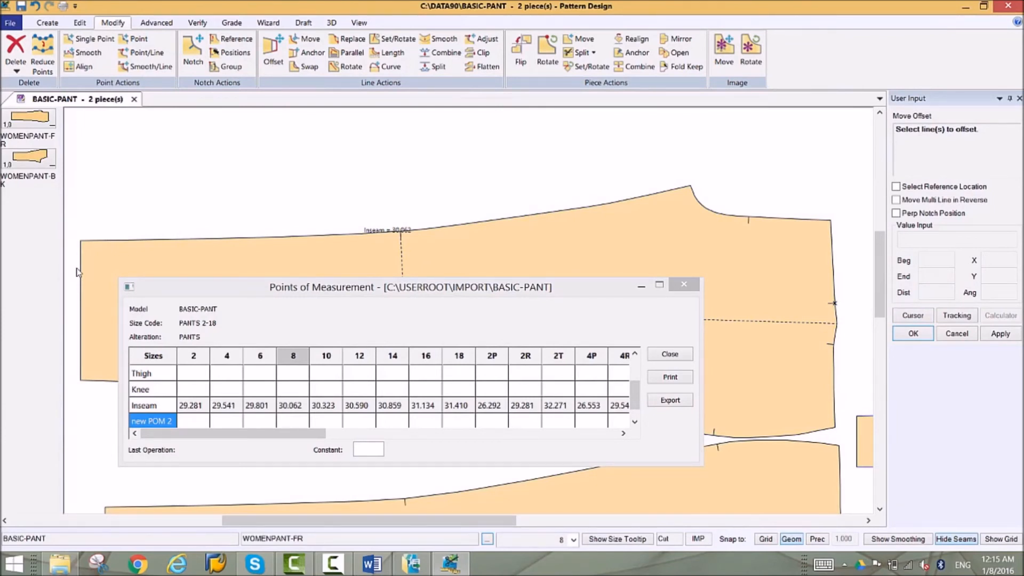
mouse_move(183, 273)
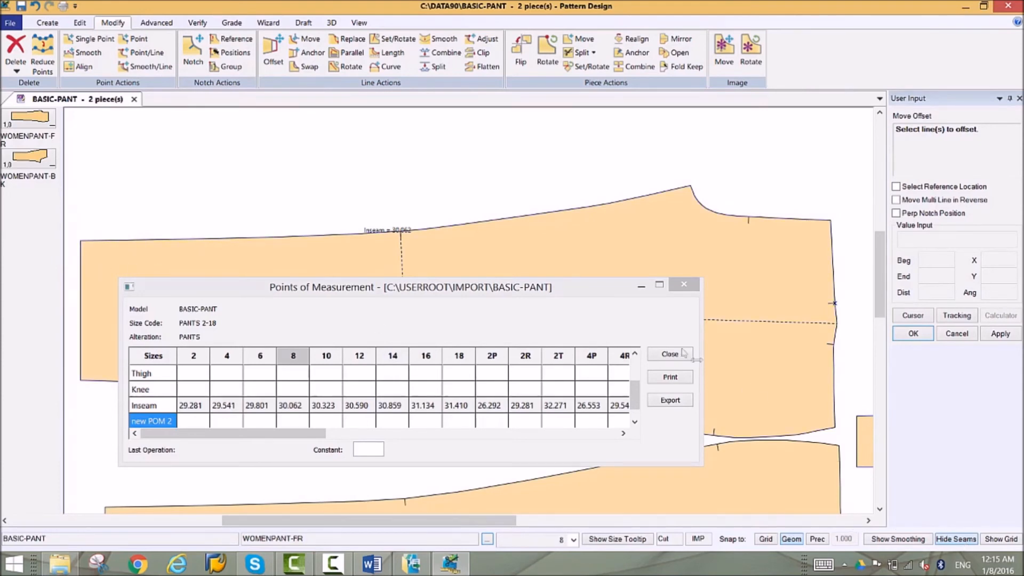
click(669, 353)
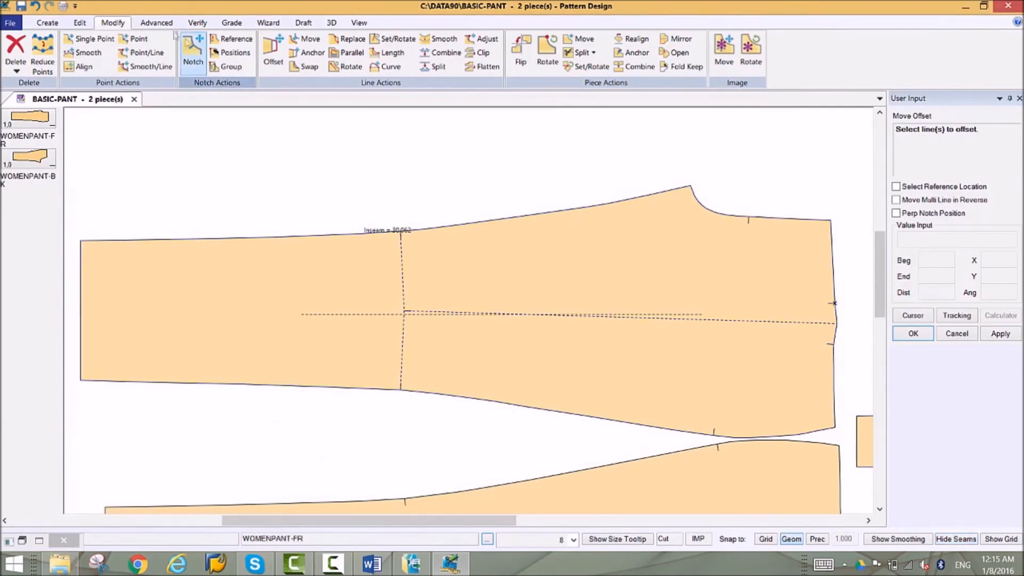
- Define seam allowances on the BASIC-PANT pieces via Seam Define and choose a corner finish style
click(156, 23)
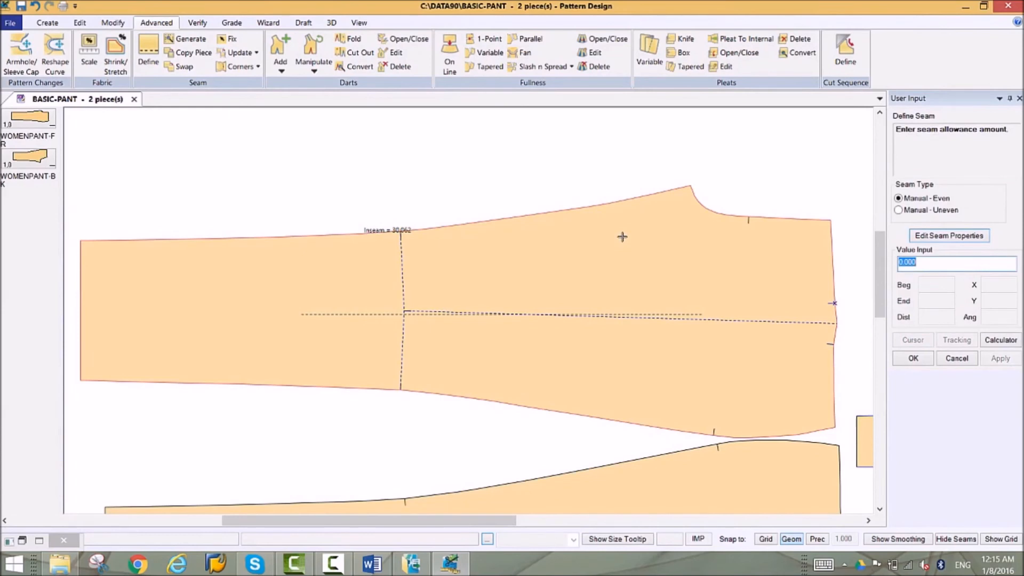
click(912, 359)
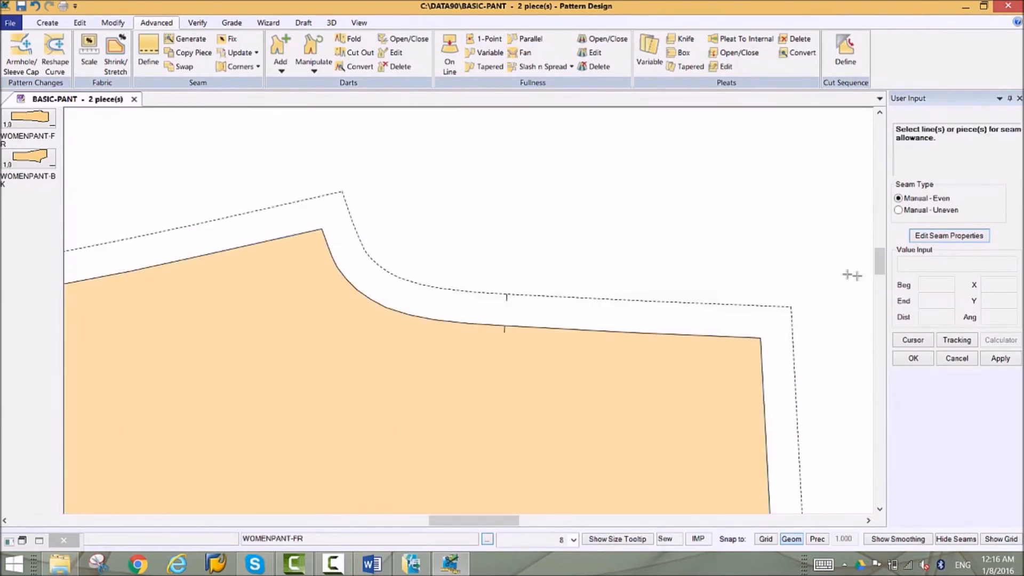
click(241, 66)
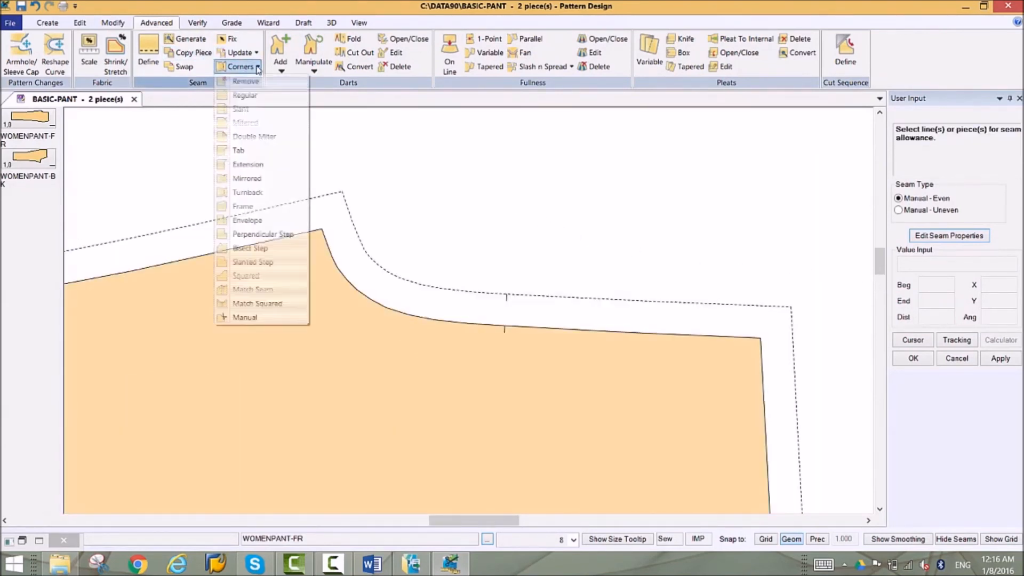
click(249, 114)
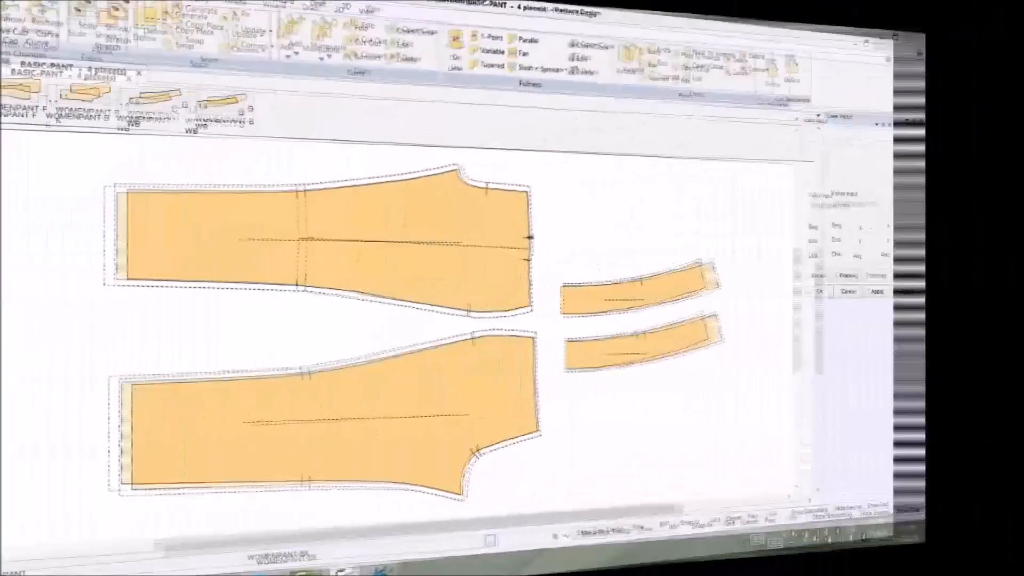
- Run Process Costing Marker for BASIC-PANT and view the AutoMark report maximized
click(9, 22)
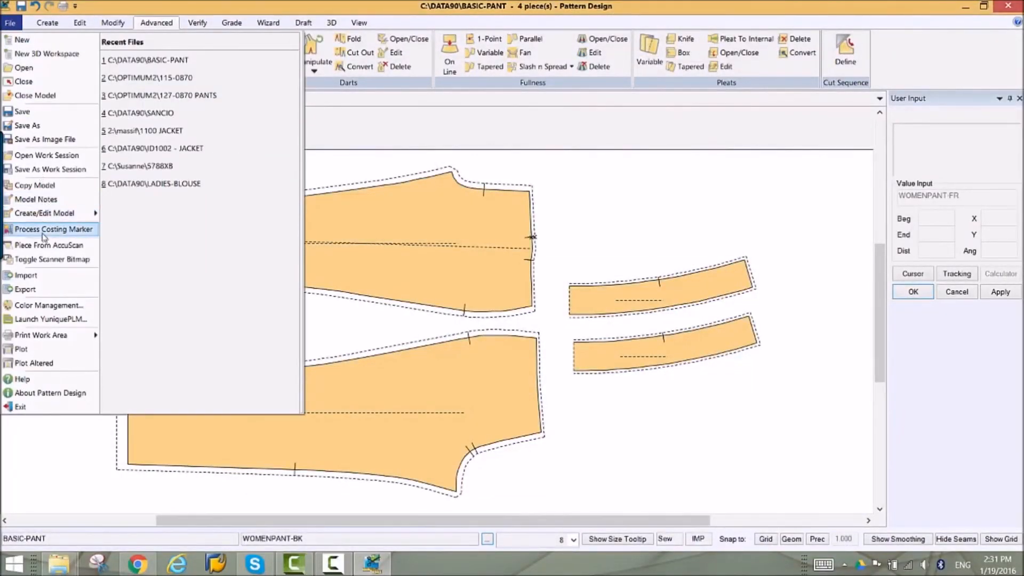
click(54, 228)
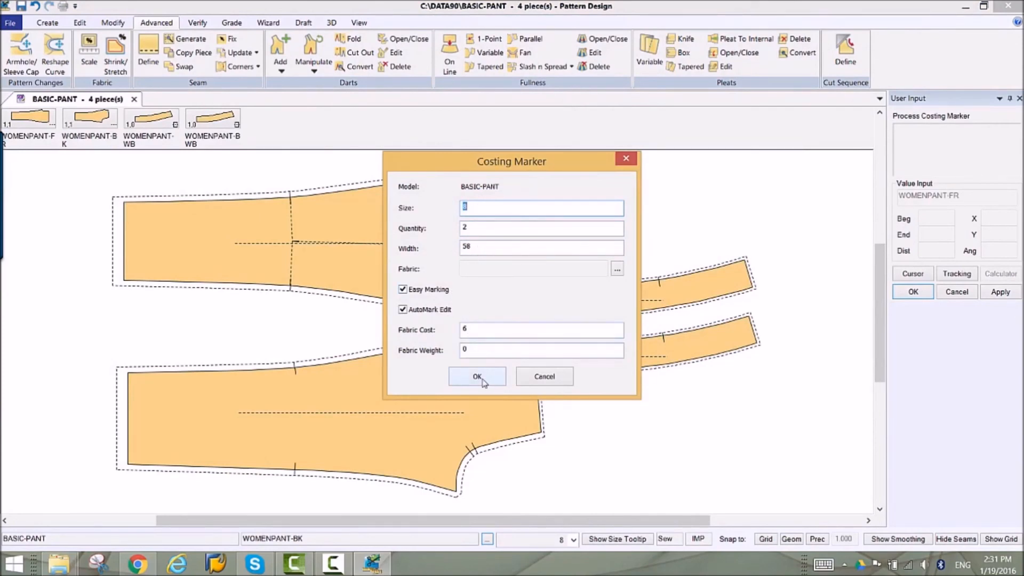
click(477, 377)
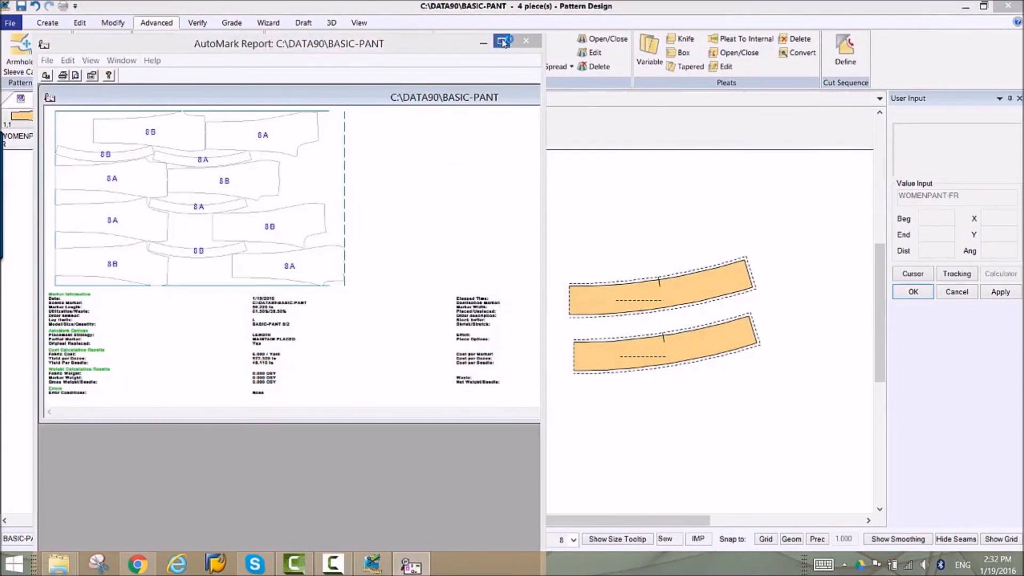
click(502, 41)
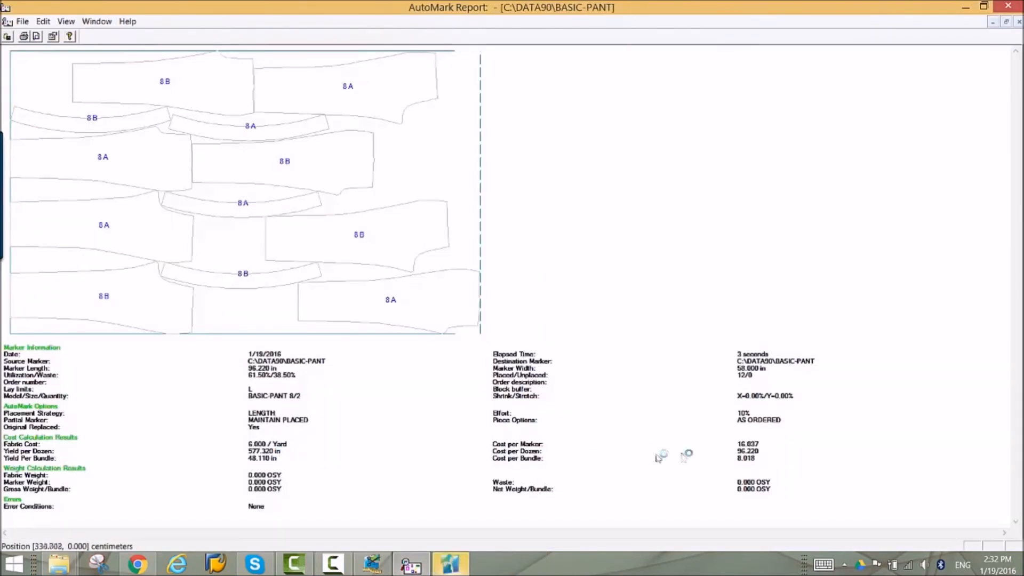